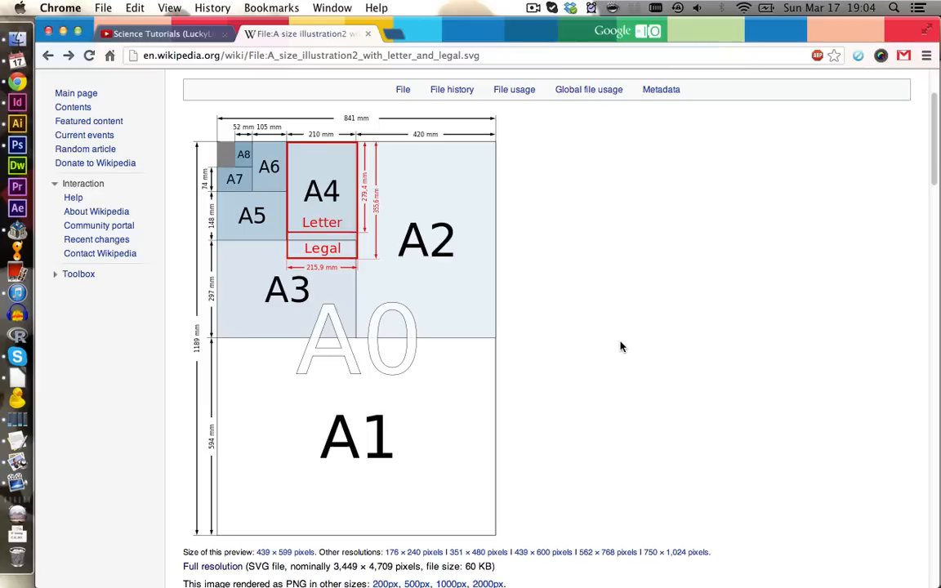
# Check the A0 size of 841 × 1189 mm on Wikipedia, then launch InDesign CS6.
pyautogui.click(16, 101)
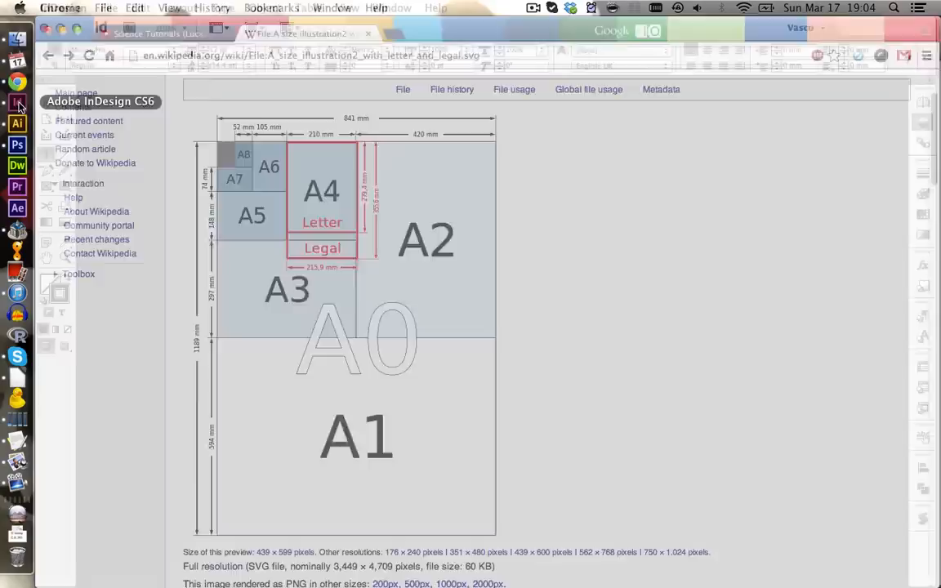
# Start a new single-page 841 × 1189 mm document with Facing Pages off and 25 mm margins.
pyautogui.click(16, 101)
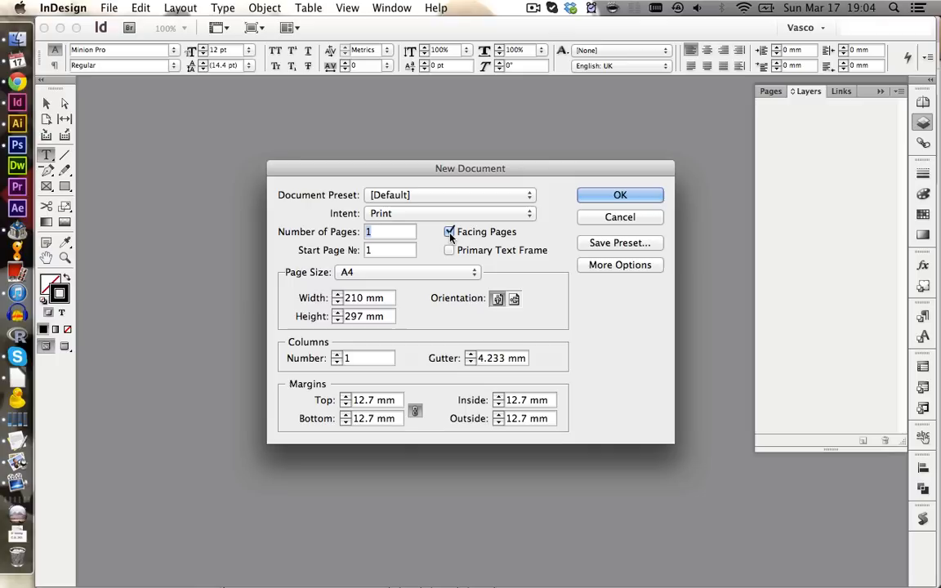
pyautogui.click(405, 271)
pyautogui.write('25')
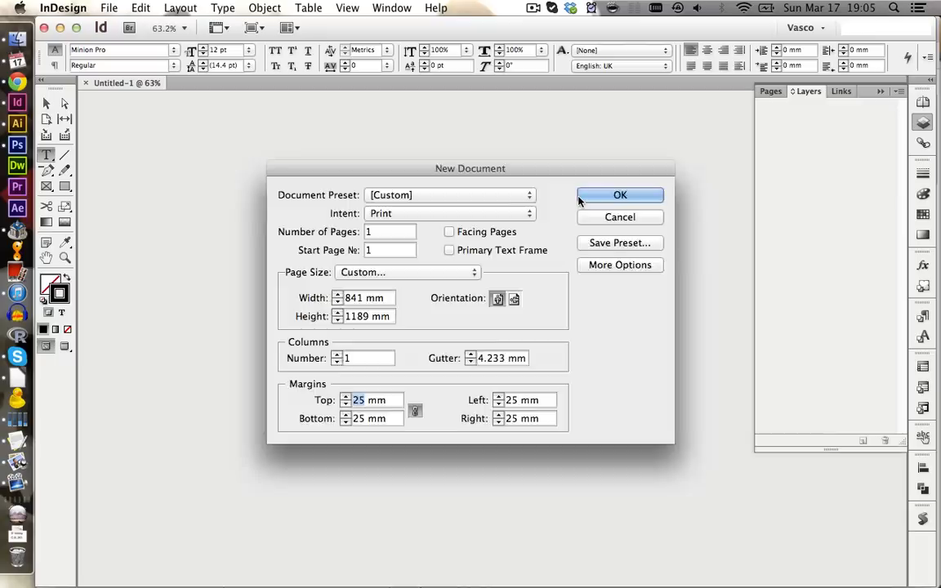
# Create the A0 document and save it as GeneStream_v1 in the poster essen 2013 folder.
pyautogui.click(621, 195)
pyautogui.write('GeneStream_v1')
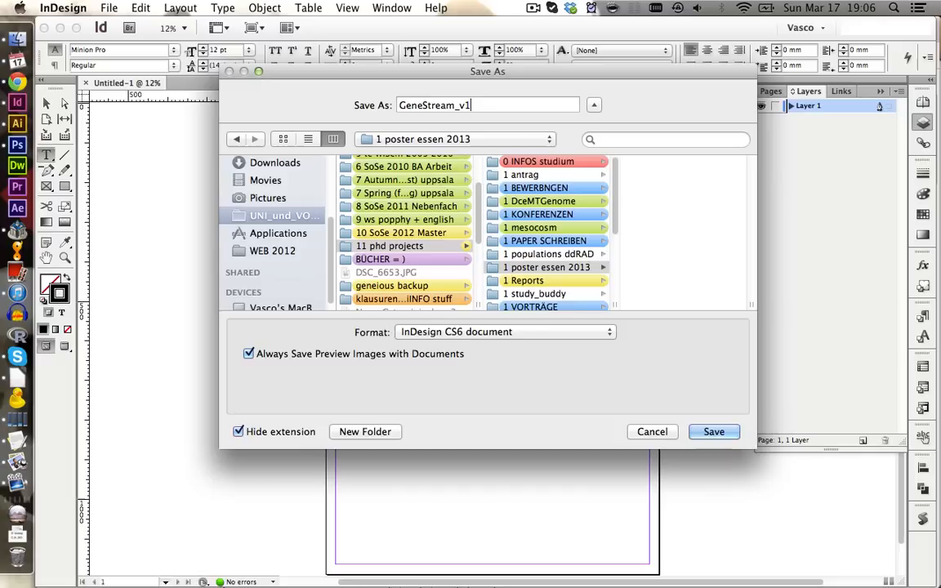
pyautogui.click(713, 431)
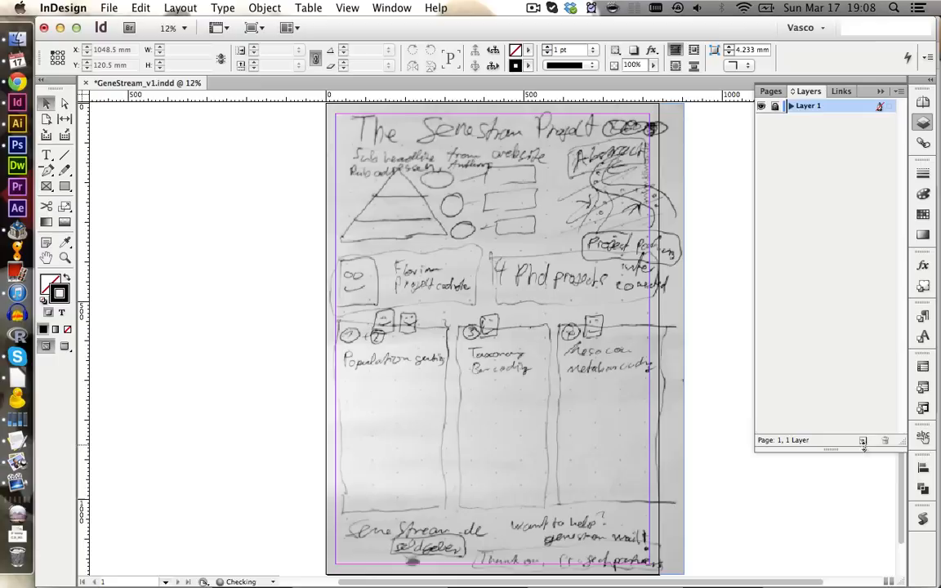
# Create Layer 2 above the layer holding the scanned sketch.
pyautogui.click(863, 441)
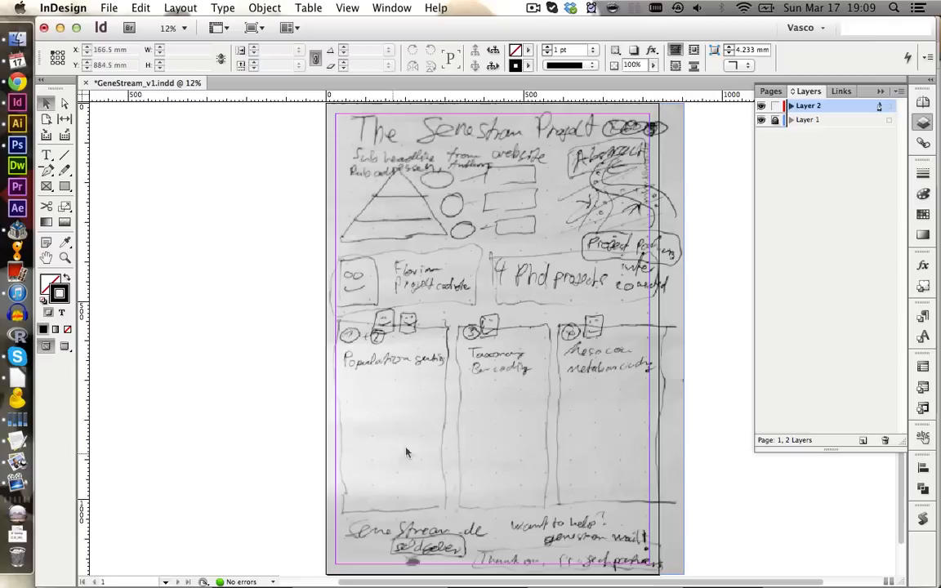
pyautogui.moveTo(493, 345)
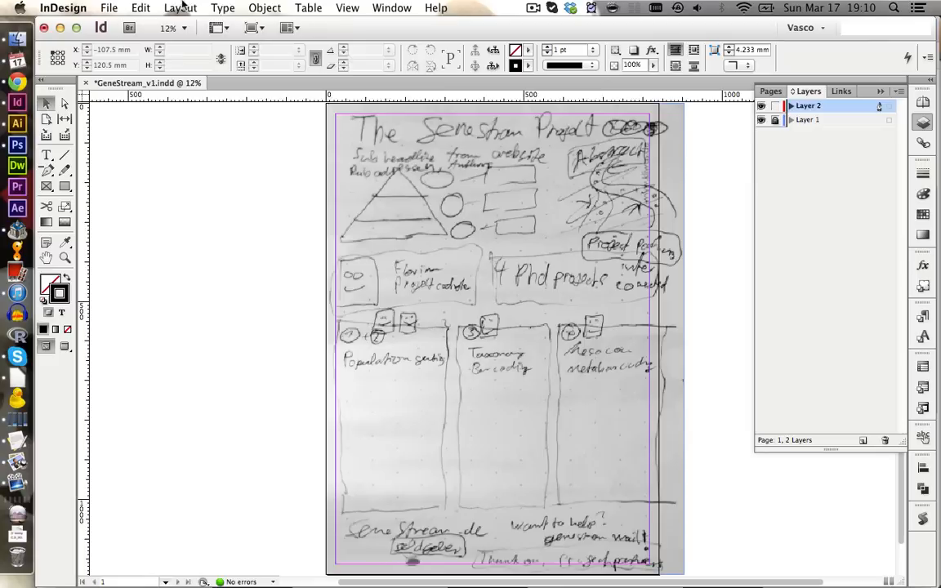
# Set Margins and Columns to 3 columns with a 20 mm gutter.
pyautogui.click(179, 7)
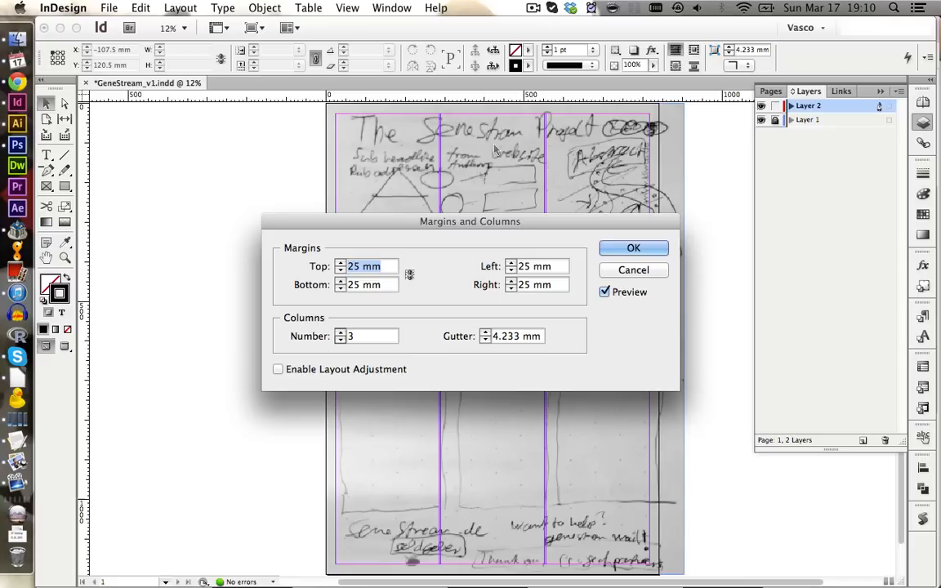
pyautogui.write('20 mm')
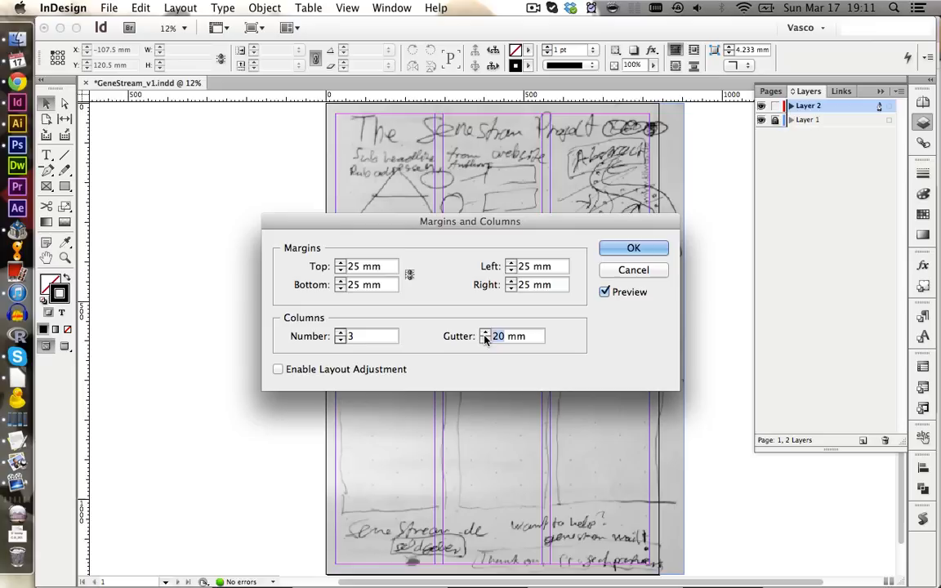
pyautogui.click(634, 249)
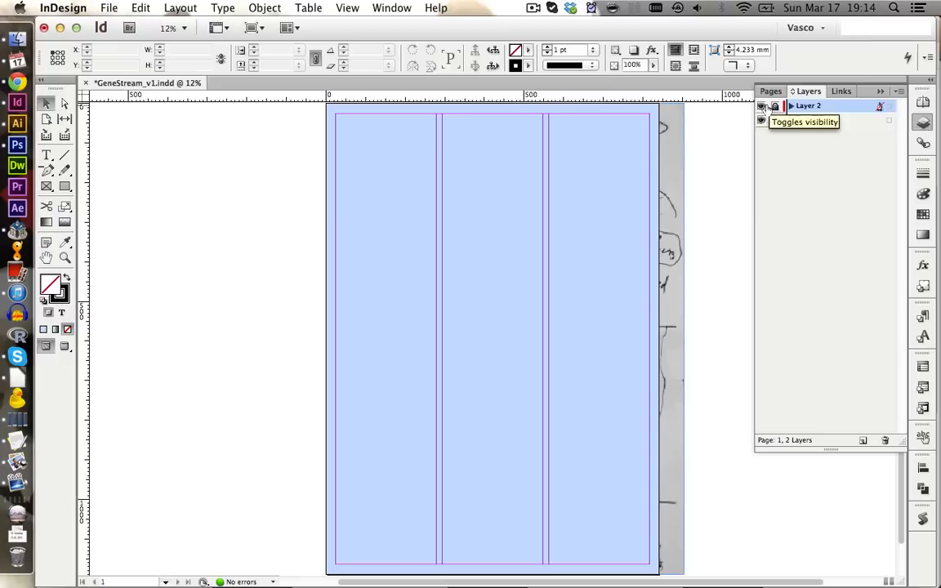
# Move the sketch layer above the blue background, add a third top layer and draw three text frames.
pyautogui.click(761, 104)
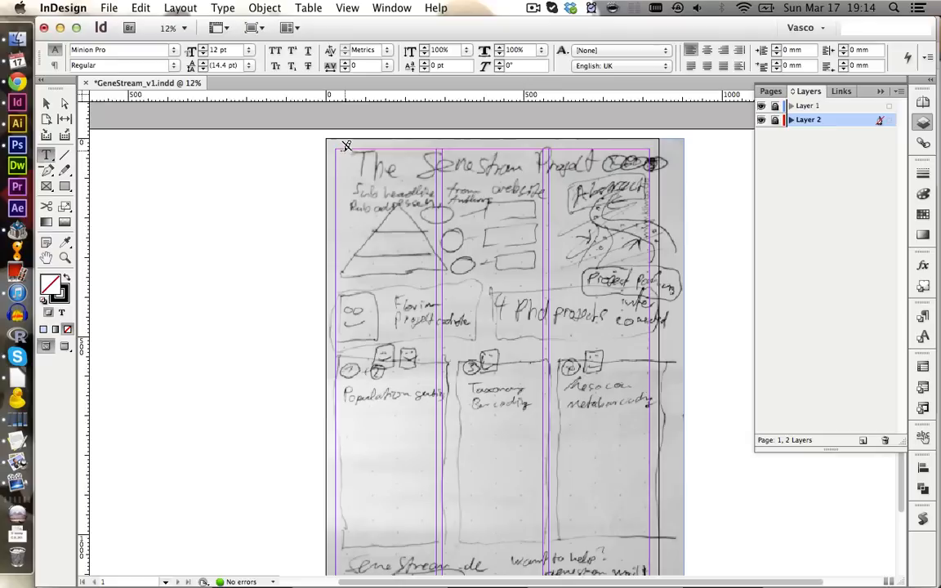
pyautogui.click(863, 441)
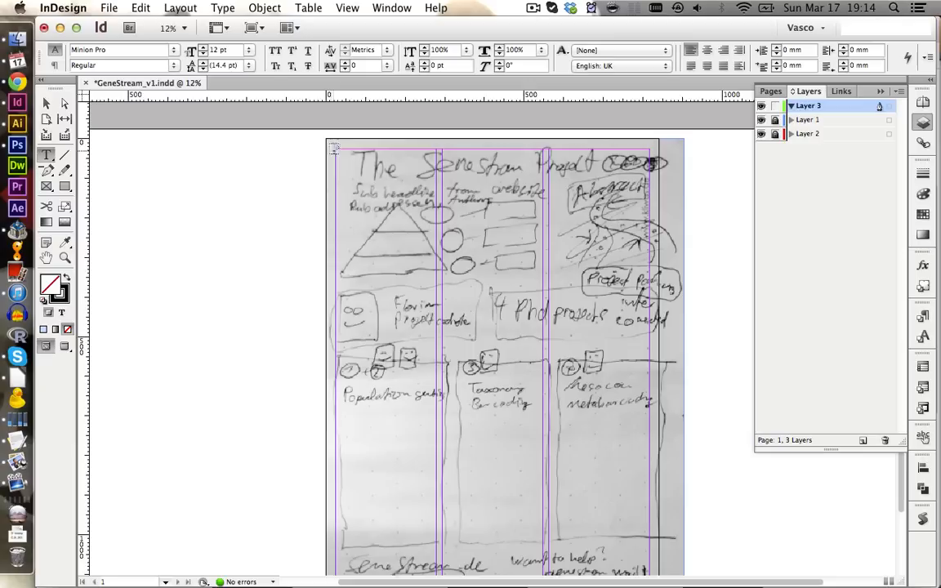
pyautogui.click(441, 176)
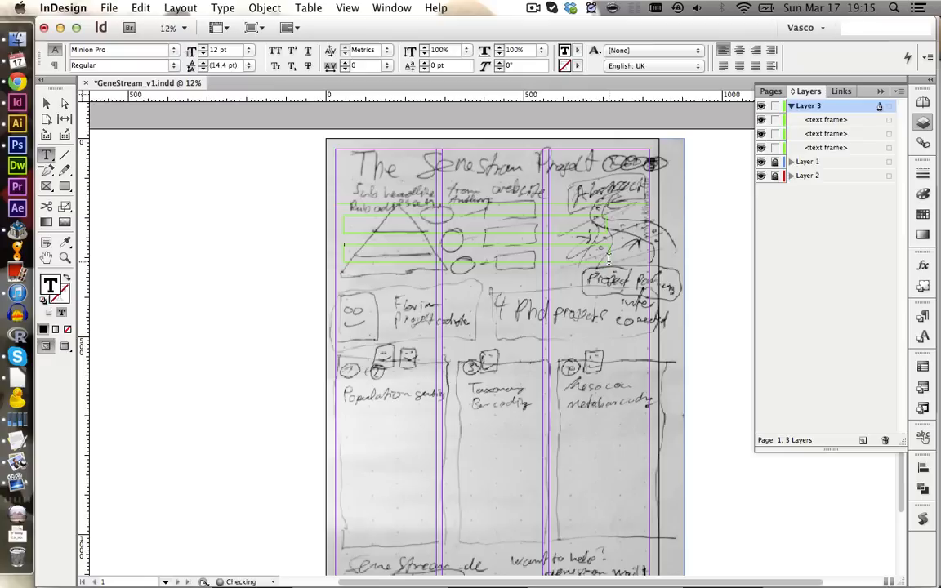
# Hide Layer 1 with the sketch and type the poster title into the top frame.
pyautogui.click(761, 161)
pyautogui.write('72')
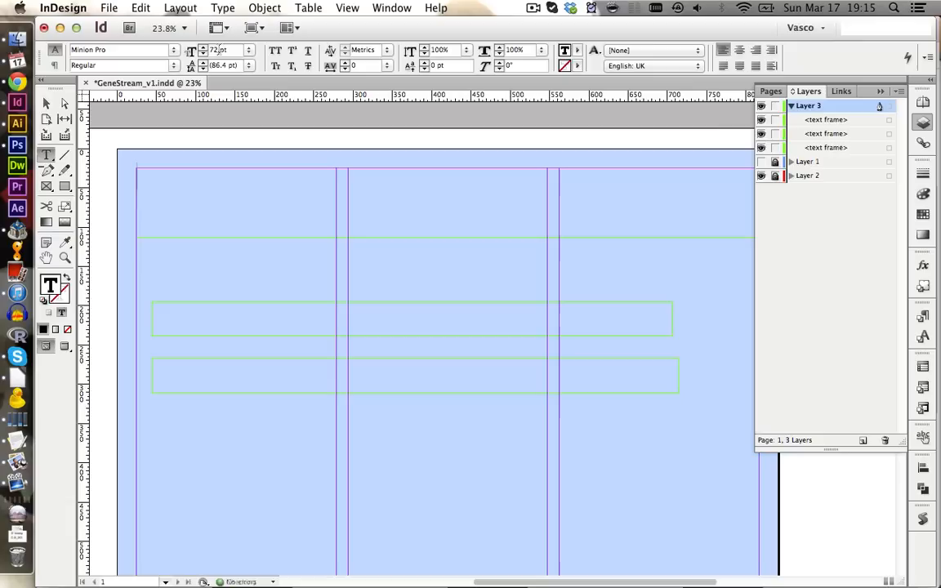
pyautogui.click(122, 49)
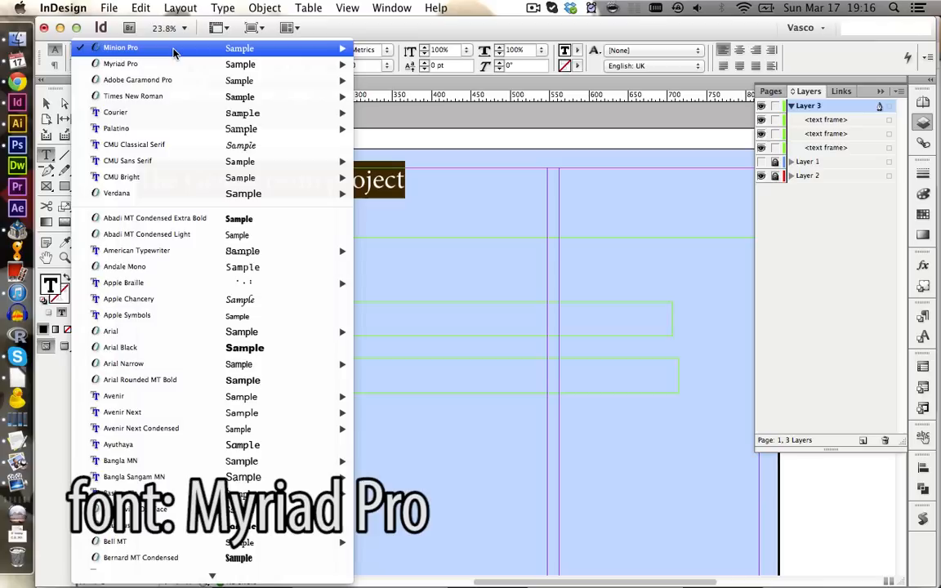
# Set 'The GeneStream Project' in large Myriad Pro Bold.
pyautogui.click(121, 64)
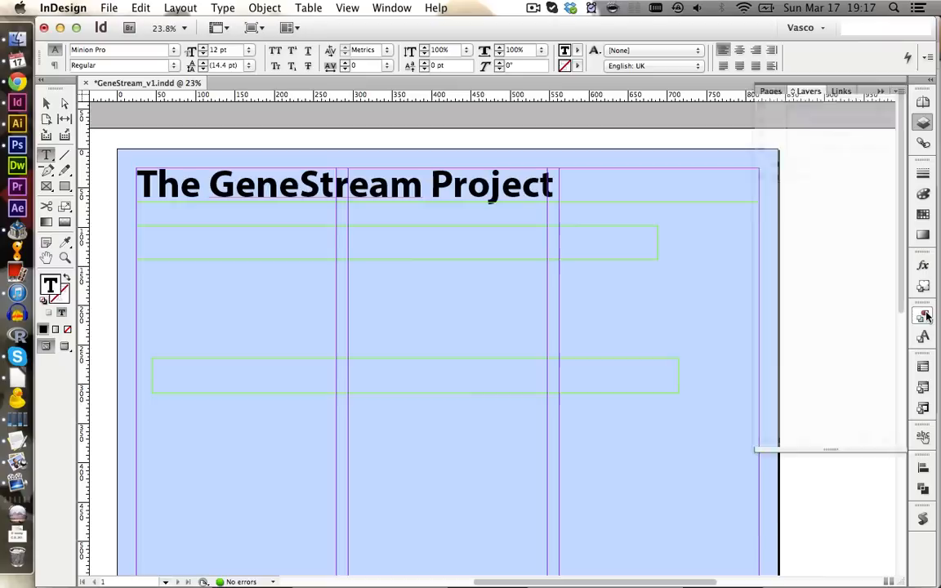
pyautogui.click(921, 317)
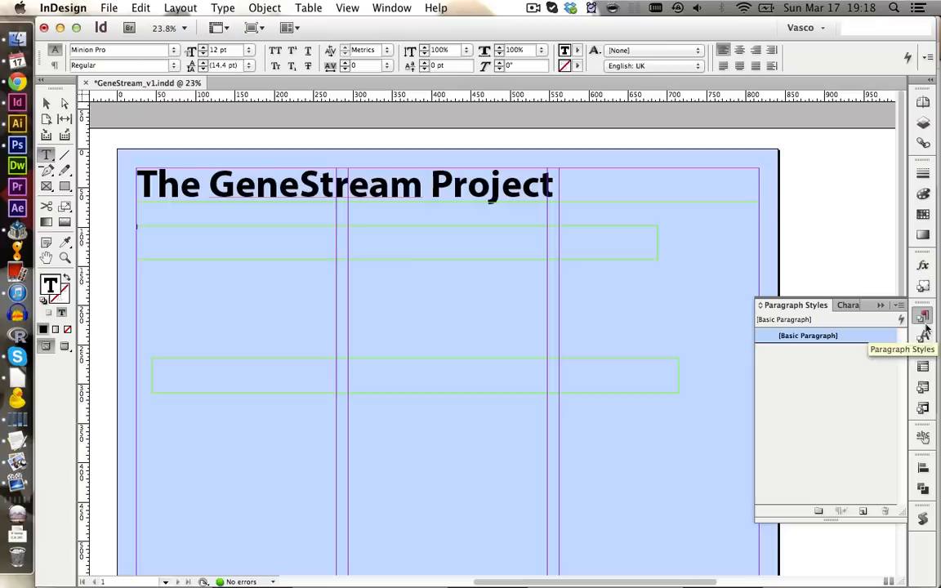
# Create a new paragraph style named font and confirm its basic character settings.
pyautogui.doubleClick(807, 336)
pyautogui.write('font')
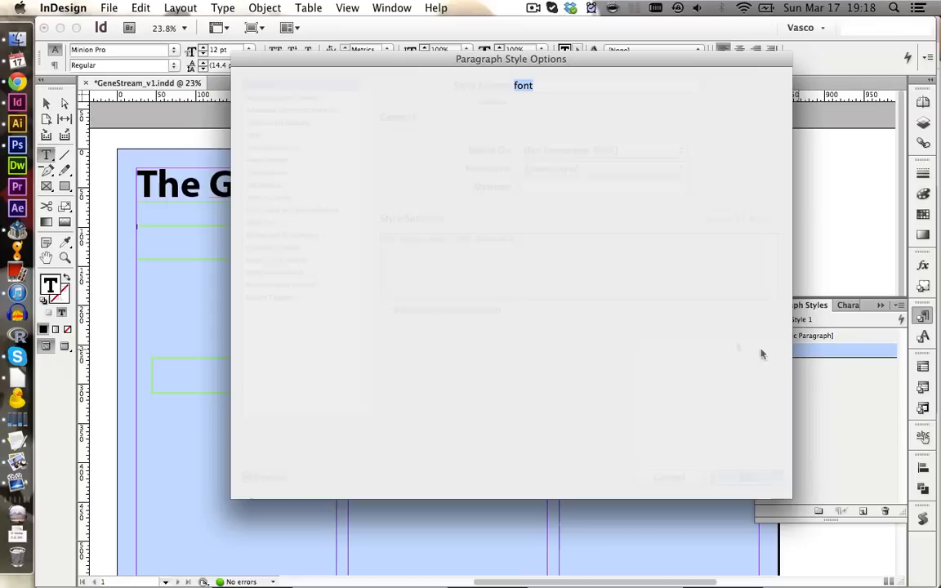
pyautogui.click(287, 98)
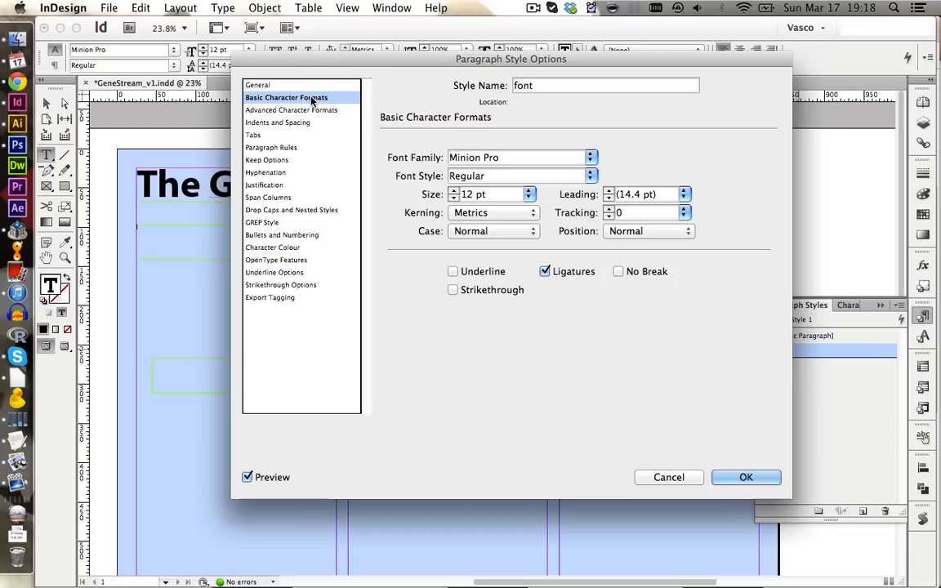
pyautogui.click(745, 477)
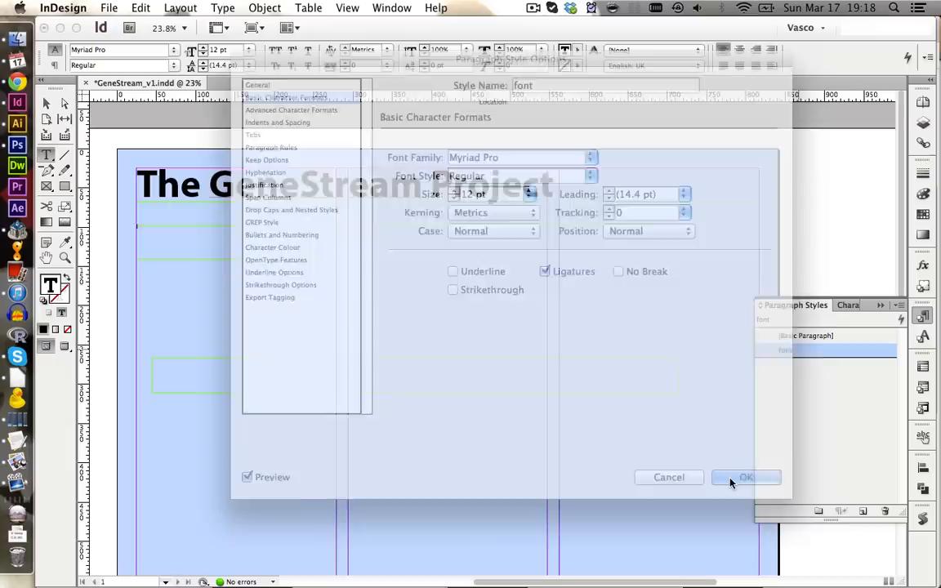
# Create a style from the title's bold Myriad formatting and rename it headline.
pyautogui.click(744, 477)
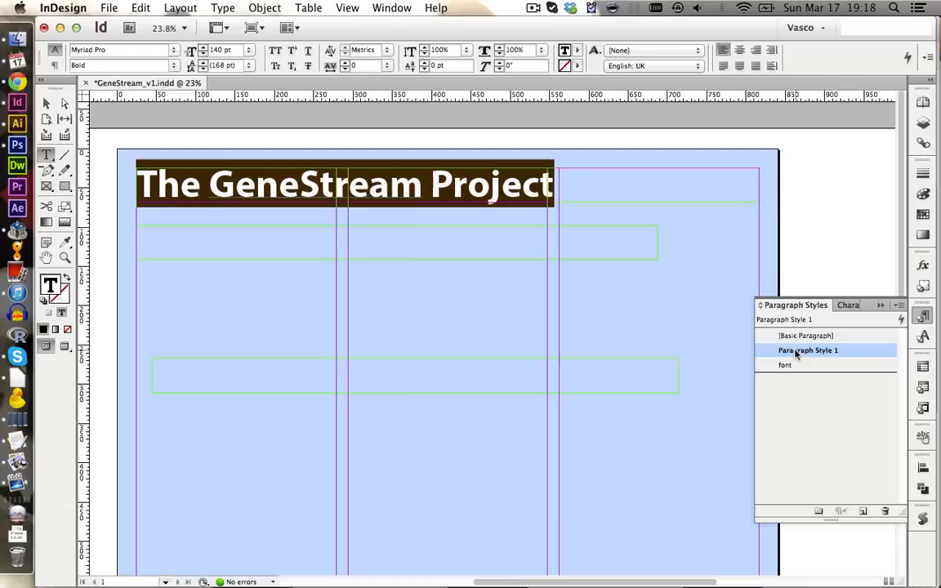
pyautogui.doubleClick(807, 349)
pyautogui.write('headline')
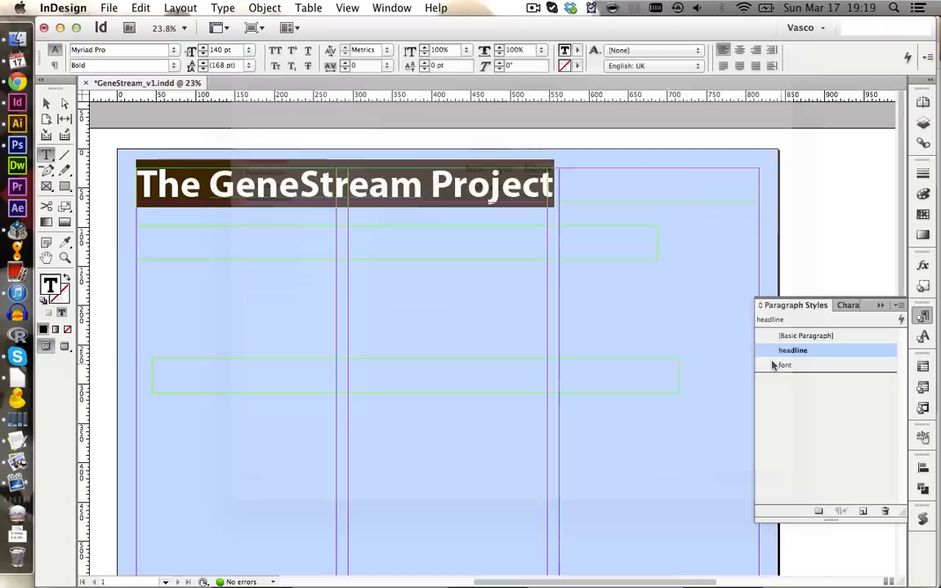
pyautogui.click(785, 366)
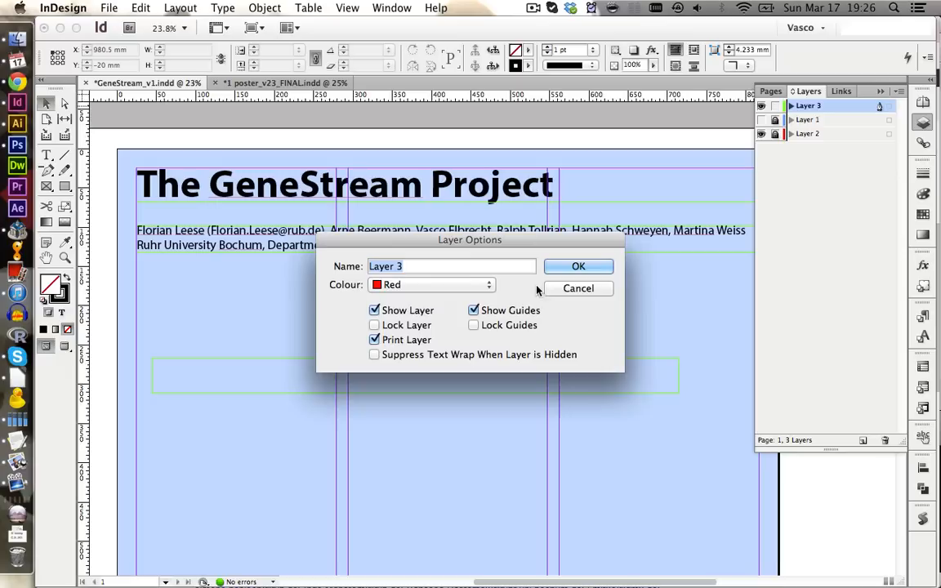
# Add the authors and affiliation line under the title and name the new layer in Layer Options.
pyautogui.click(578, 265)
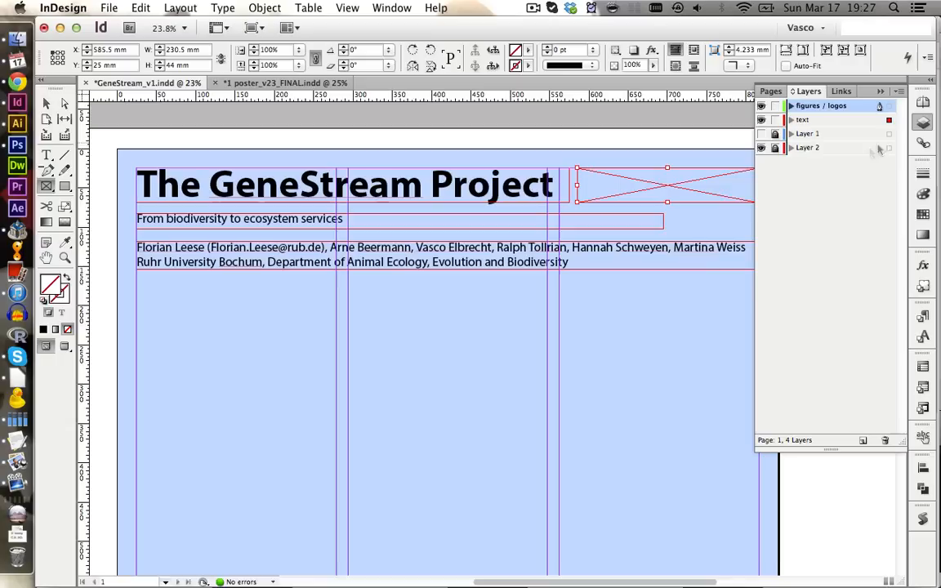
# Set the figures / logos layer options (green colour) and confirm them.
pyautogui.doubleClick(820, 105)
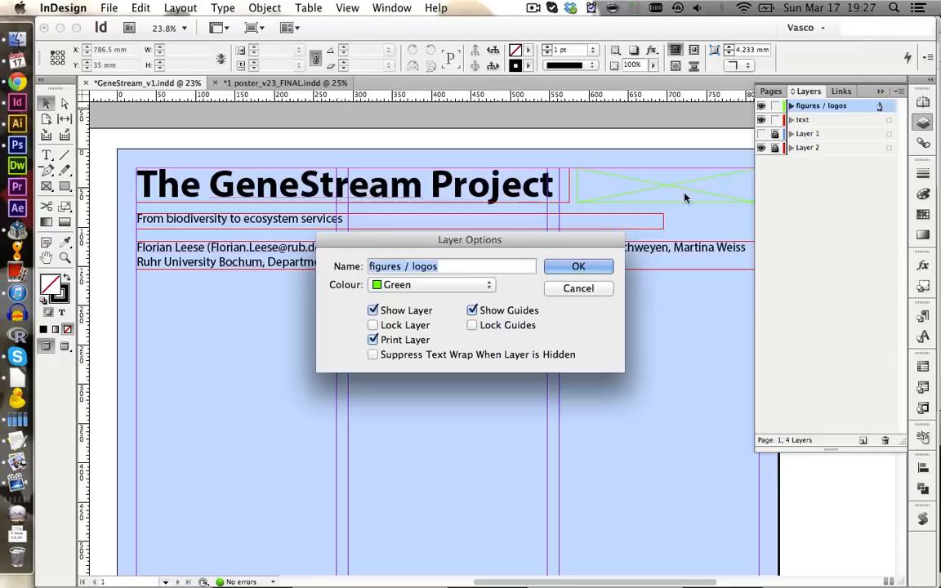
pyautogui.click(578, 265)
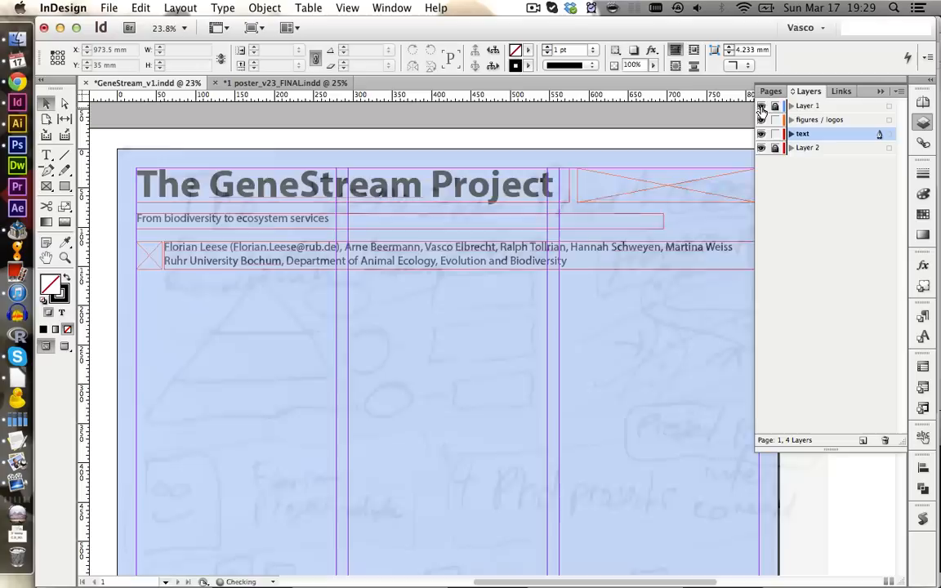
# Create a layer named text boxes and draw a frame below the authors line.
pyautogui.click(863, 441)
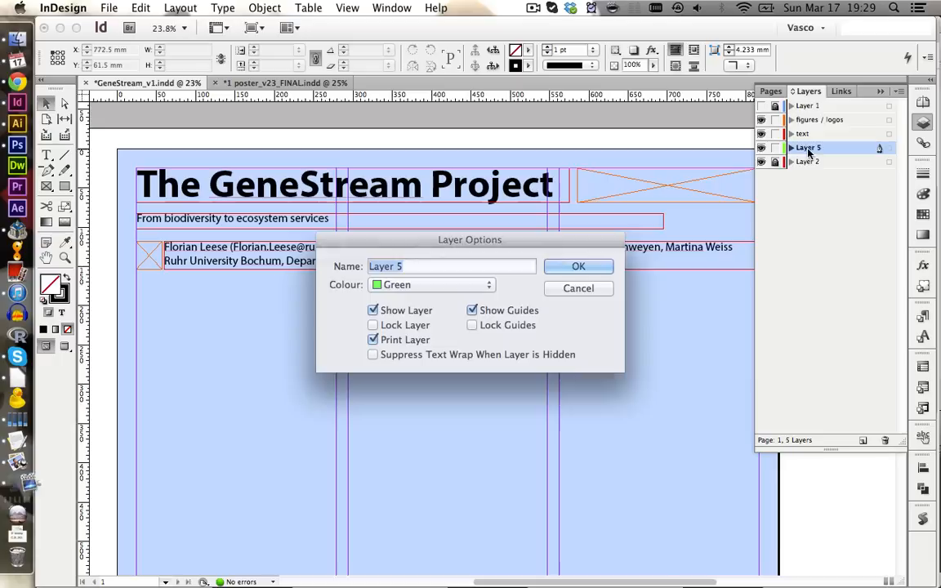
pyautogui.click(578, 266)
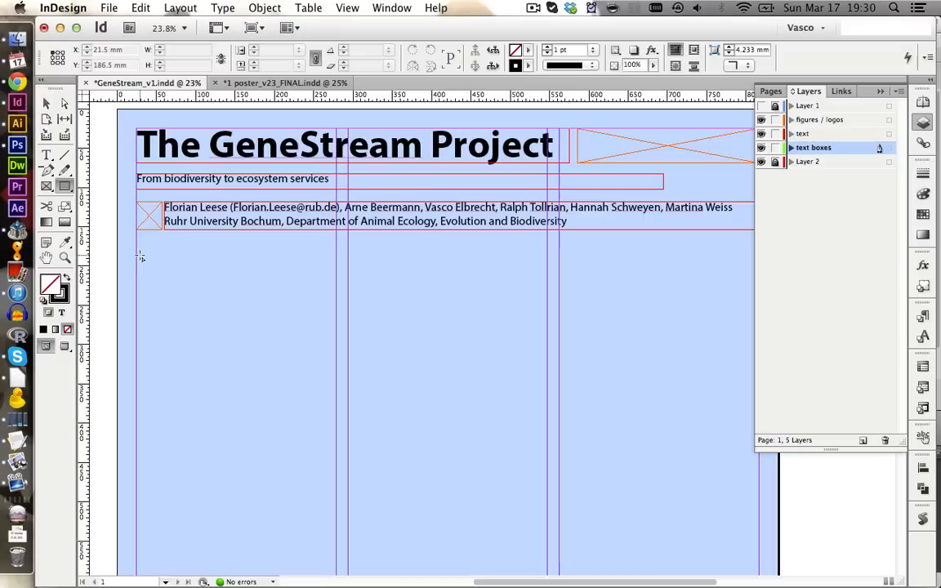
pyautogui.moveTo(137, 248); pyautogui.dragTo(335, 401)
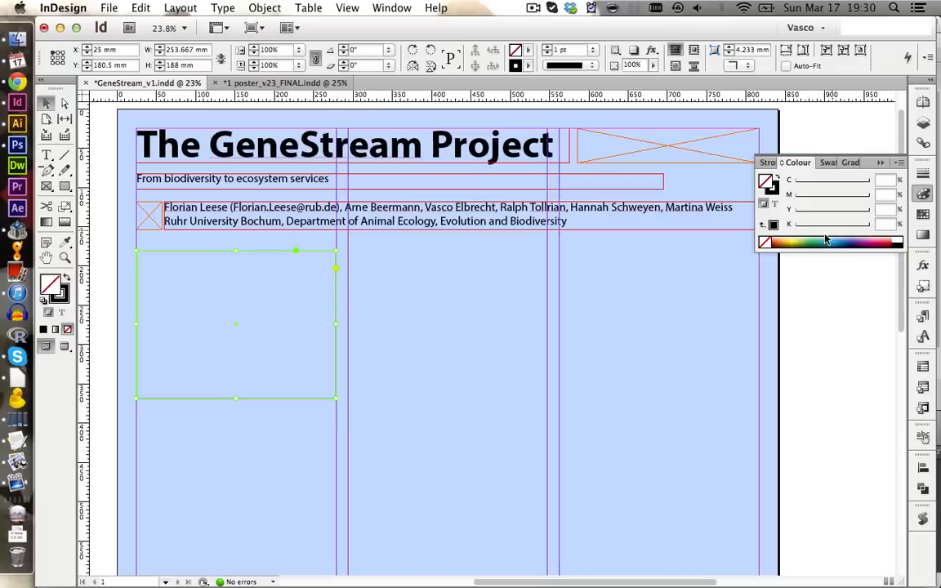
# Give the left-column box an orange fill from the Colour panel spectrum.
pyautogui.click(825, 239)
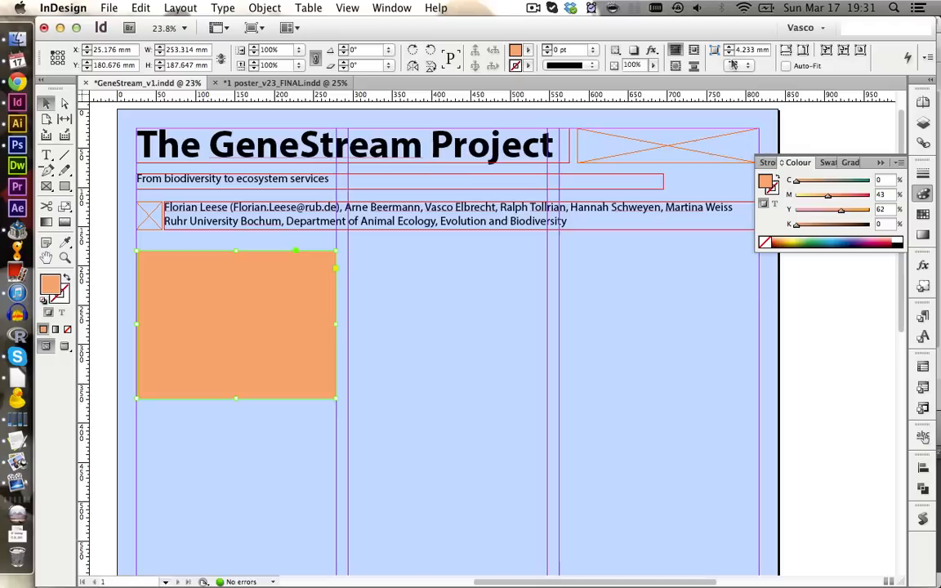
pyautogui.click(750, 66)
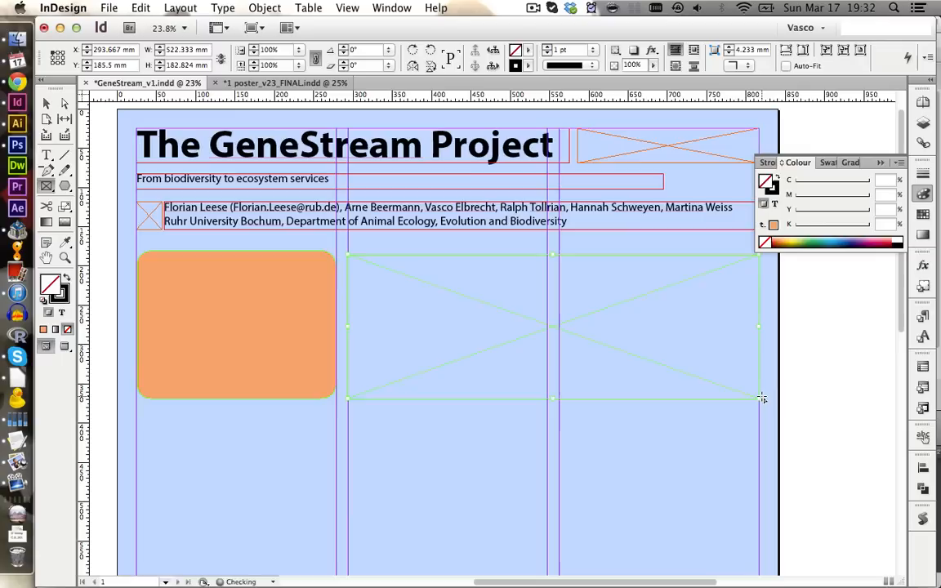
# Recolour the figures / logos layer orange in its Layer Options.
pyautogui.click(923, 122)
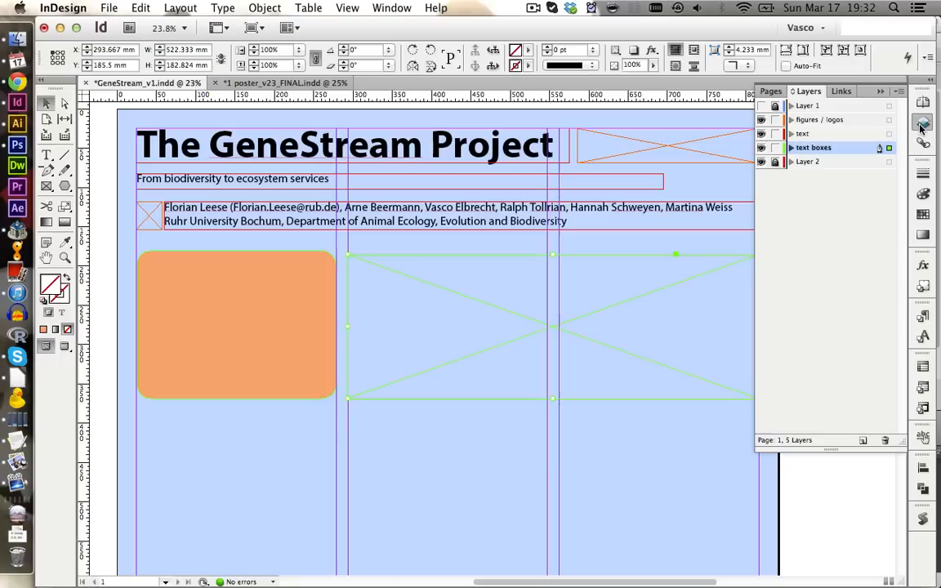
pyautogui.doubleClick(820, 119)
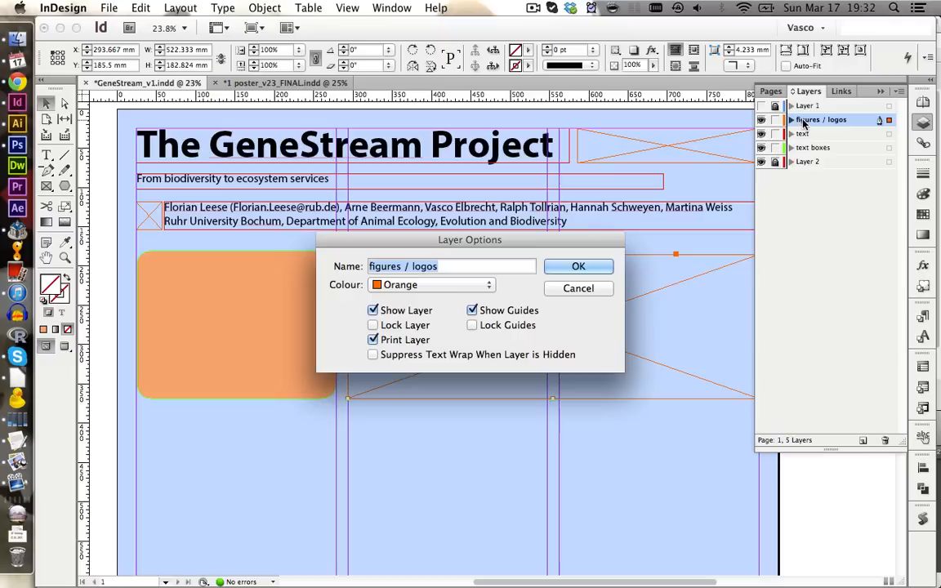
pyautogui.click(578, 267)
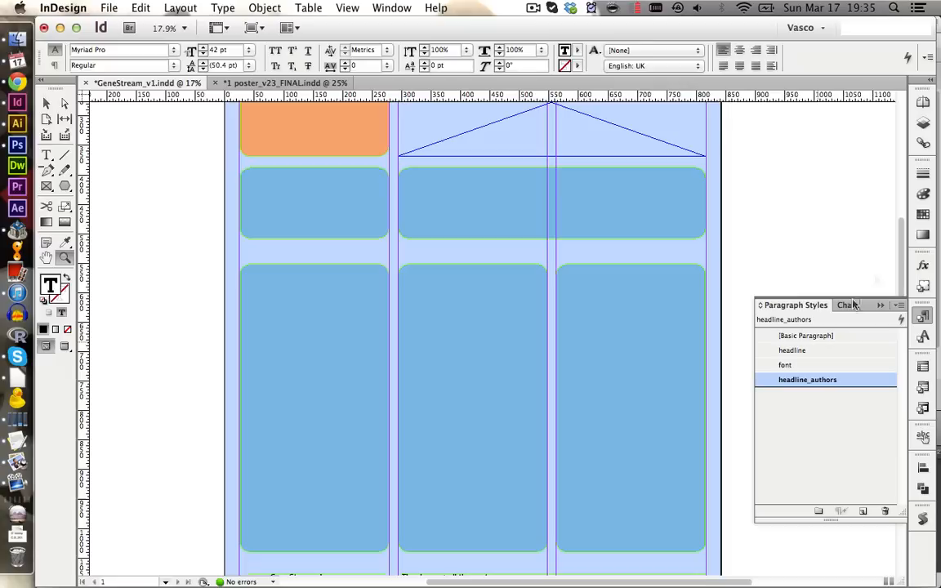
# Draw a placeholder picture frame inside a blue column box and zoom to the bottom-left frame.
pyautogui.moveTo(249, 172); pyautogui.dragTo(288, 236)
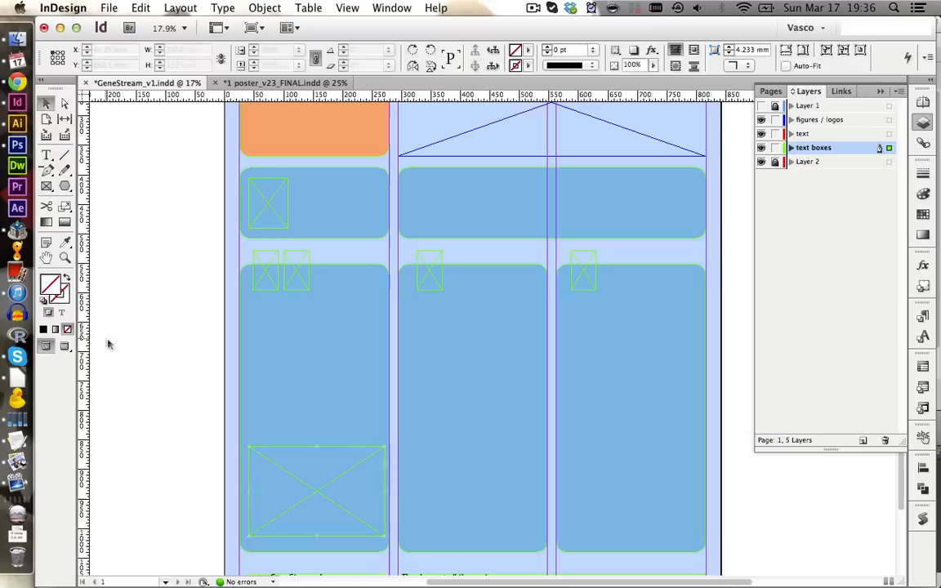
pyautogui.click(317, 491)
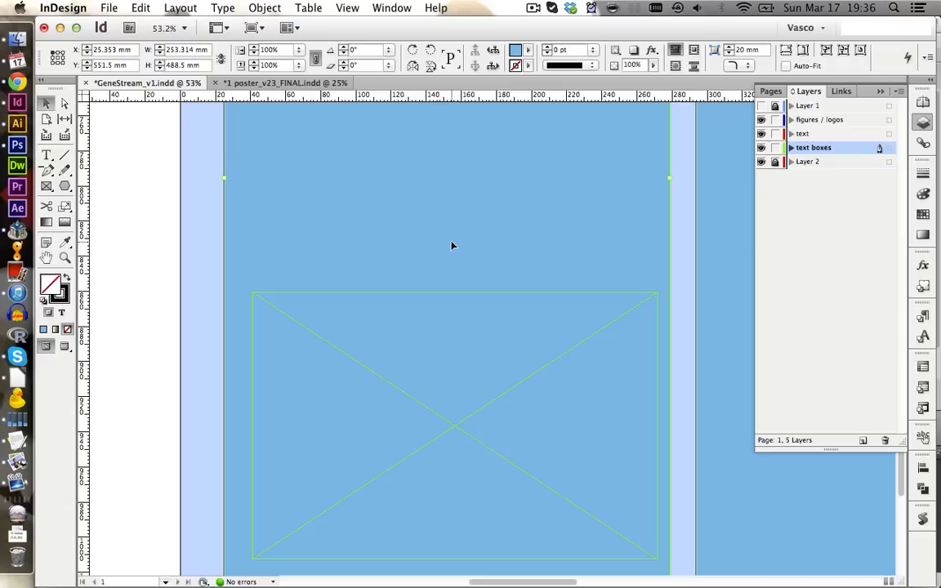
# Move the large picture frame into place at the bottom of the left column.
pyautogui.click(454, 425)
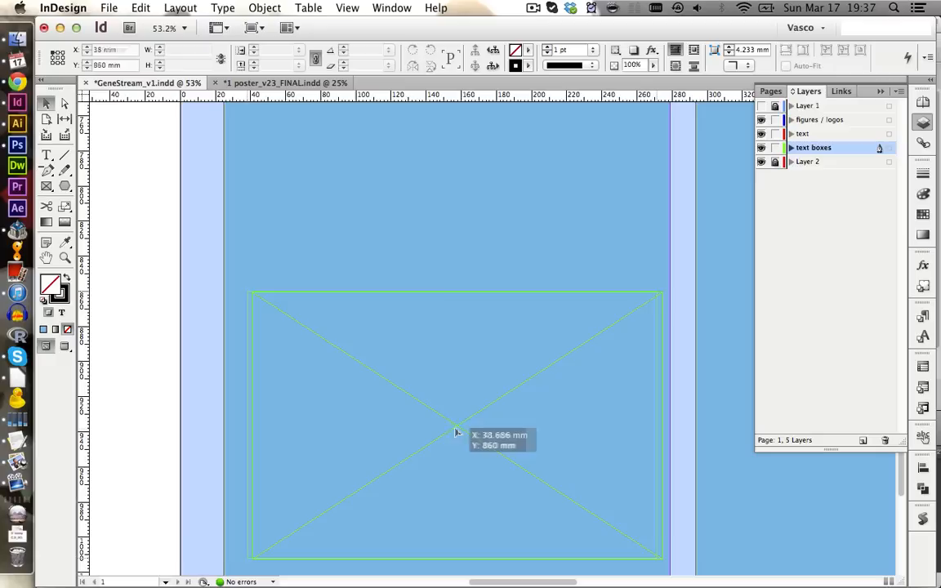
pyautogui.click(400, 424)
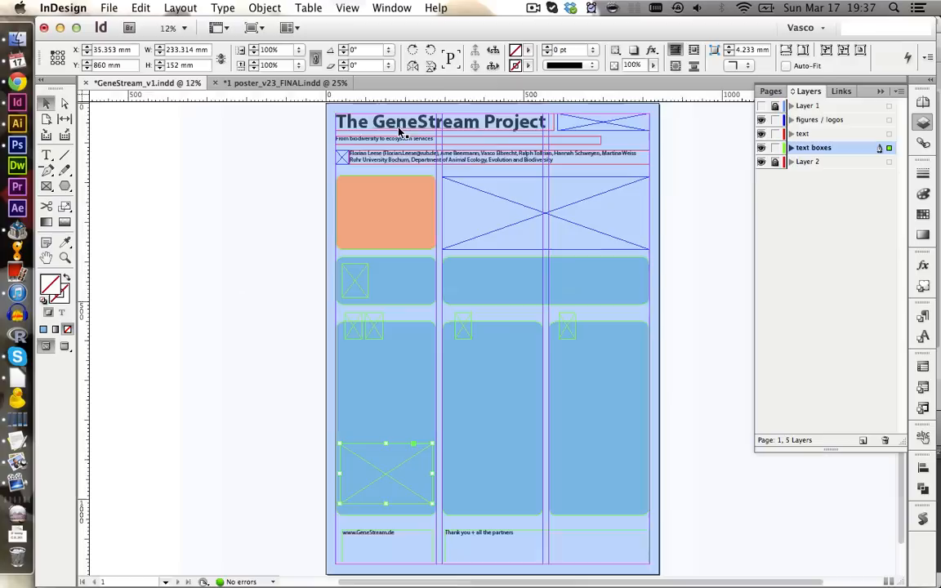
# Target the text layer for a new text frame inside the orange box.
pyautogui.click(699, 457)
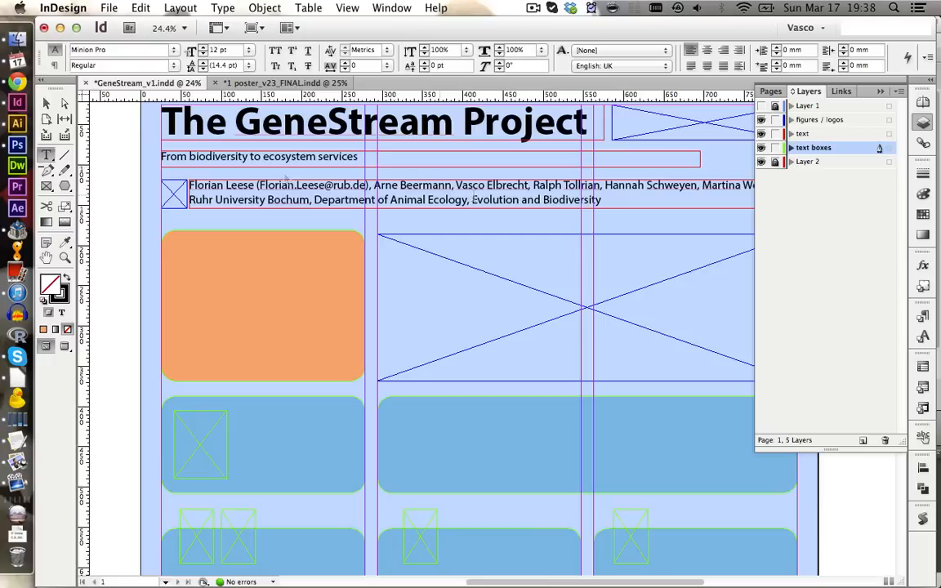
pyautogui.click(804, 134)
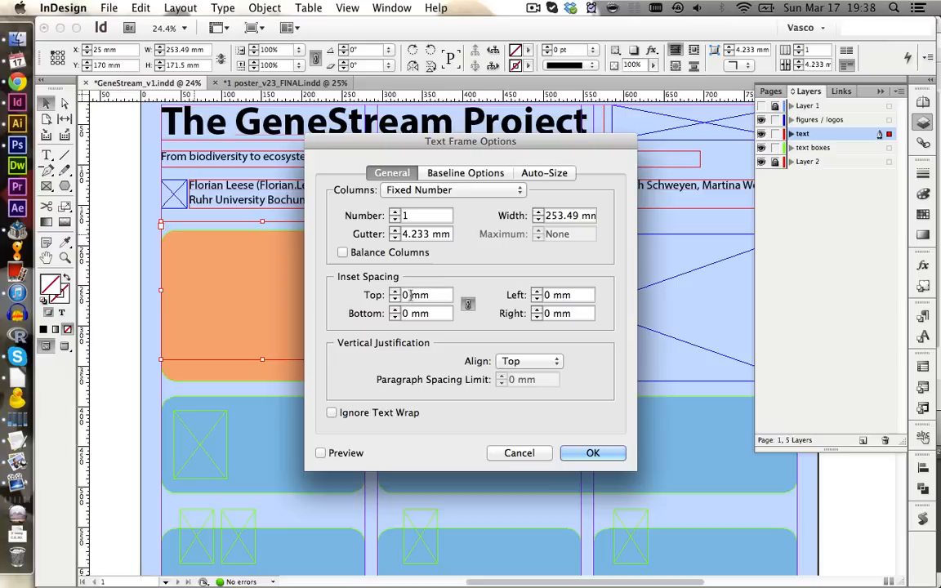
# Confirm the frame options and define a 'basic text' paragraph style for the Abstract / Introduction text.
pyautogui.click(593, 452)
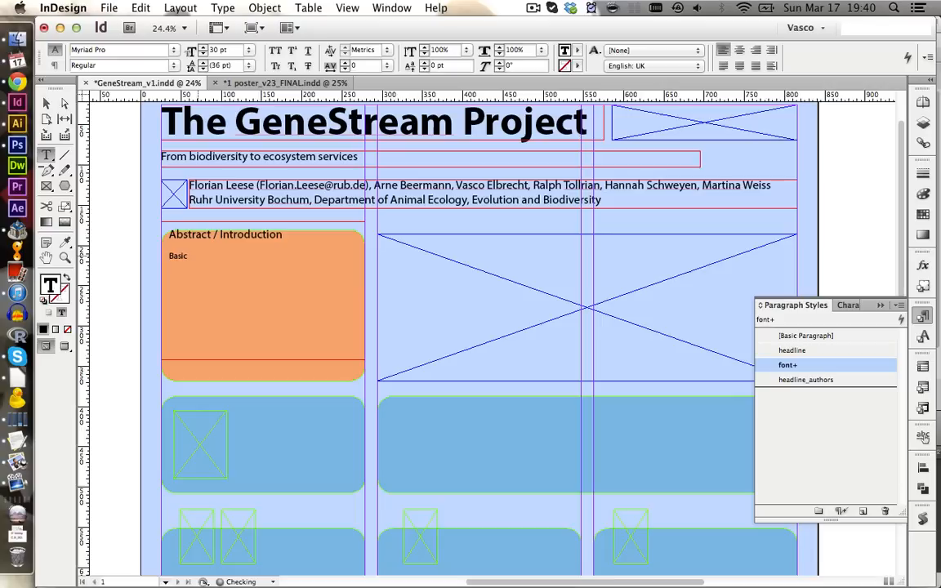
pyautogui.click(863, 510)
pyautogui.write(' text')
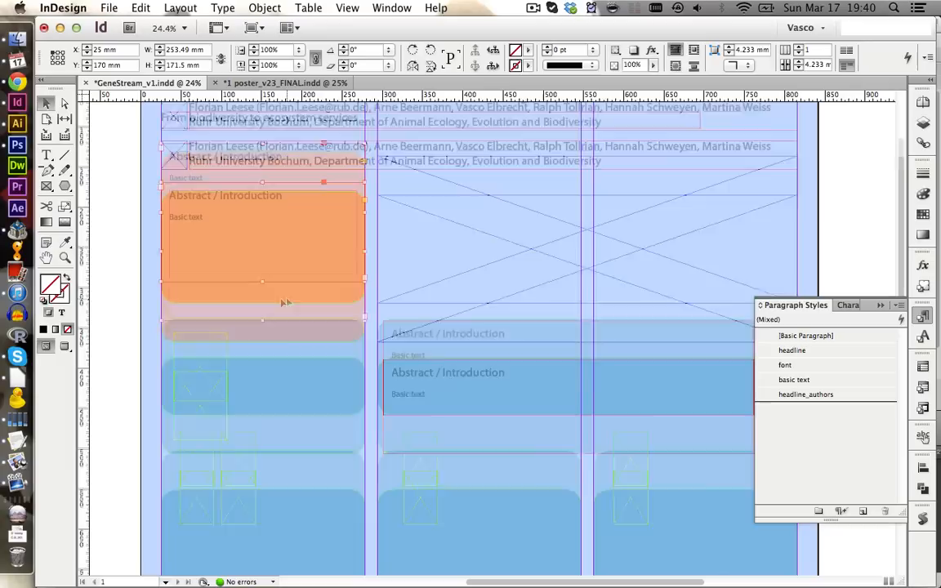
# Scroll the page while duplicating text frames and placing the logos and pyramid figure.
pyautogui.scroll(-3)
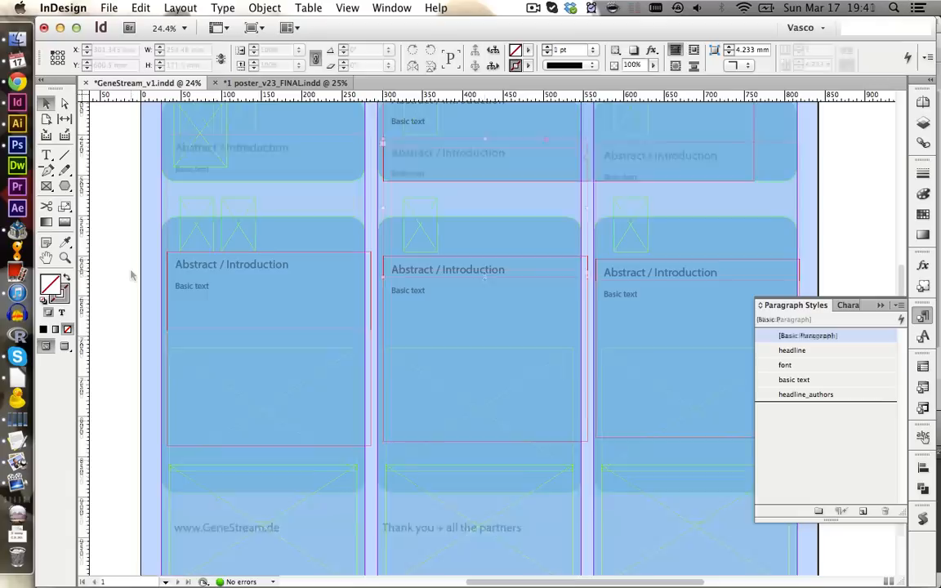
pyautogui.scroll(3)
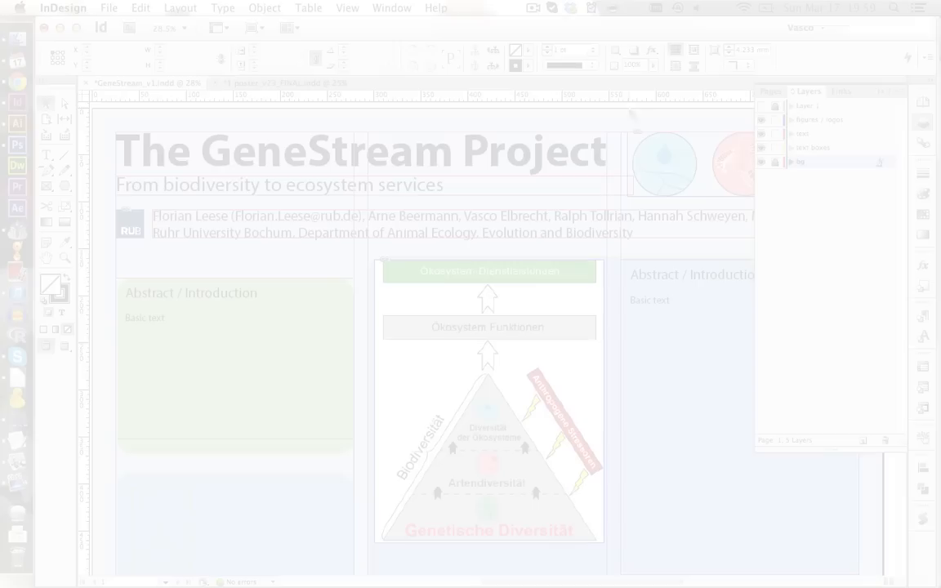
# Rename the new layer guides and start retitling the green box Abstract.
pyautogui.doubleClick(809, 121)
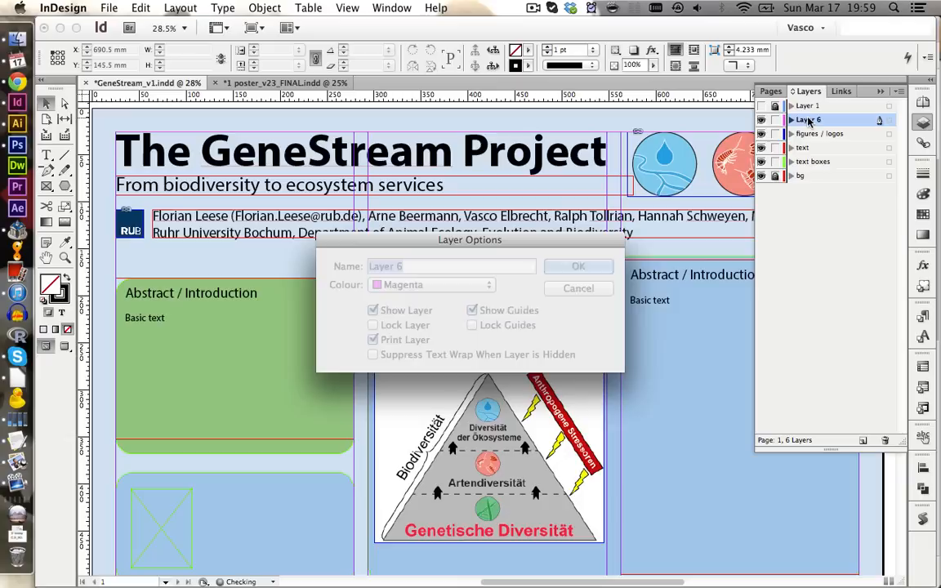
pyautogui.click(579, 265)
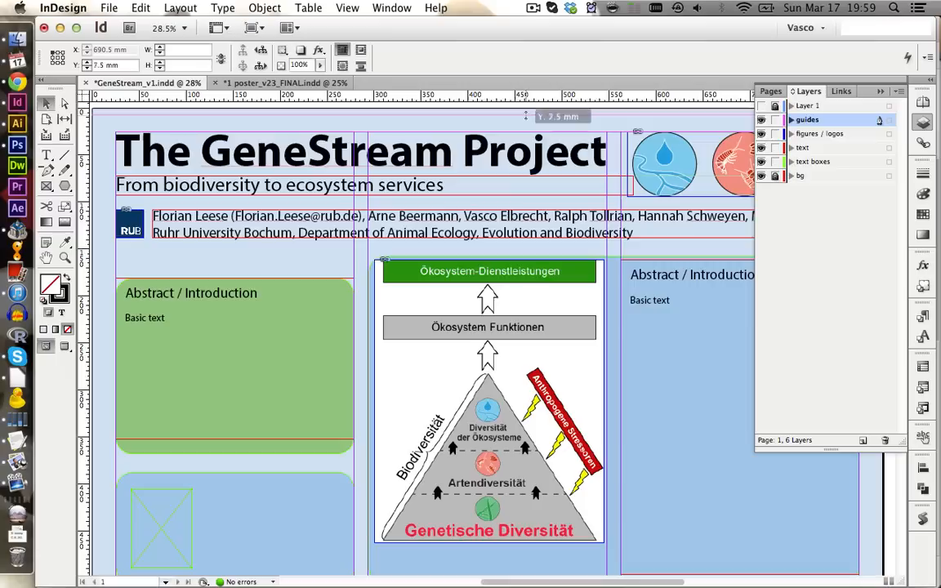
pyautogui.click(286, 291)
pyautogui.write('The GeneStream projects needs a good abstract = )')
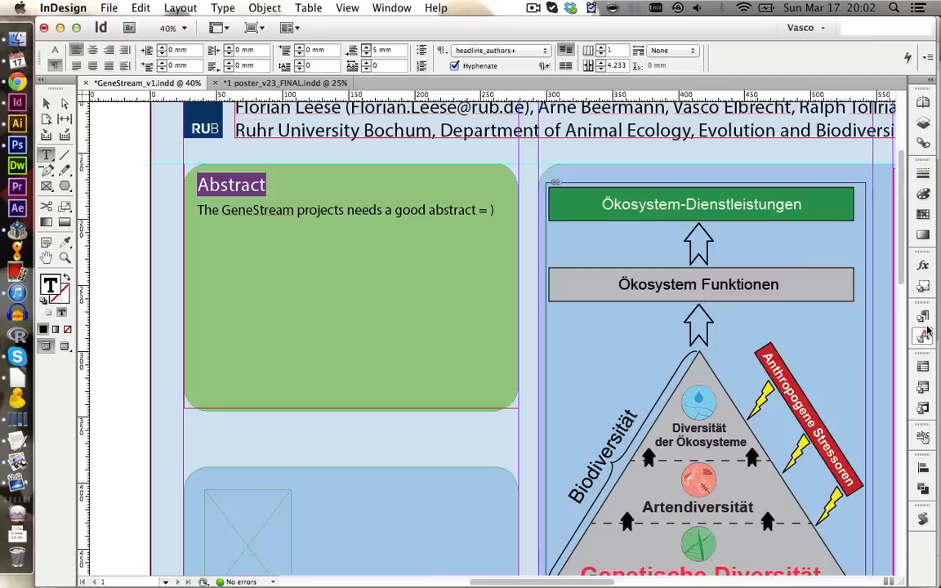
# Finish the Abstract, Introduction and three project columns with greeked text and frames, then select the pyramid box.
pyautogui.rightClick(824, 394)
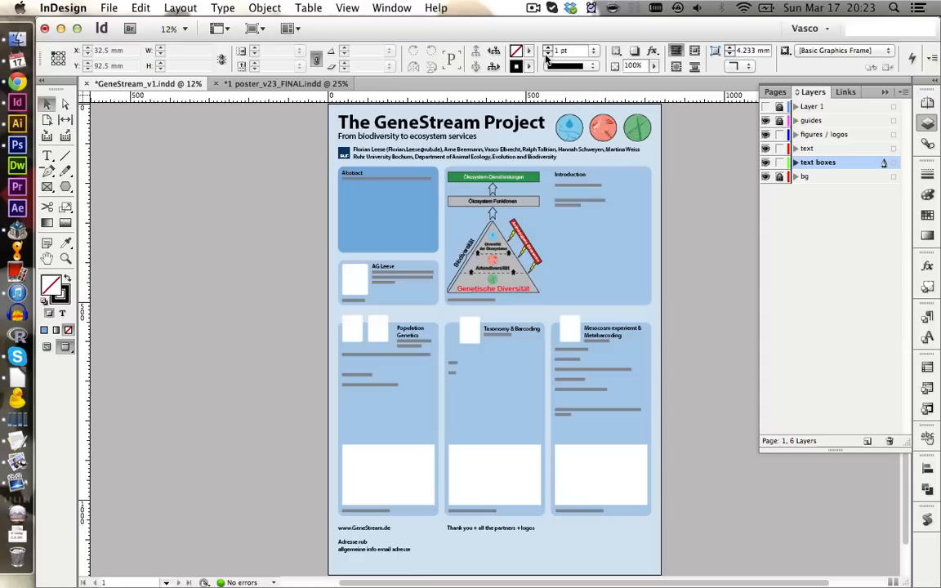
pyautogui.click(601, 237)
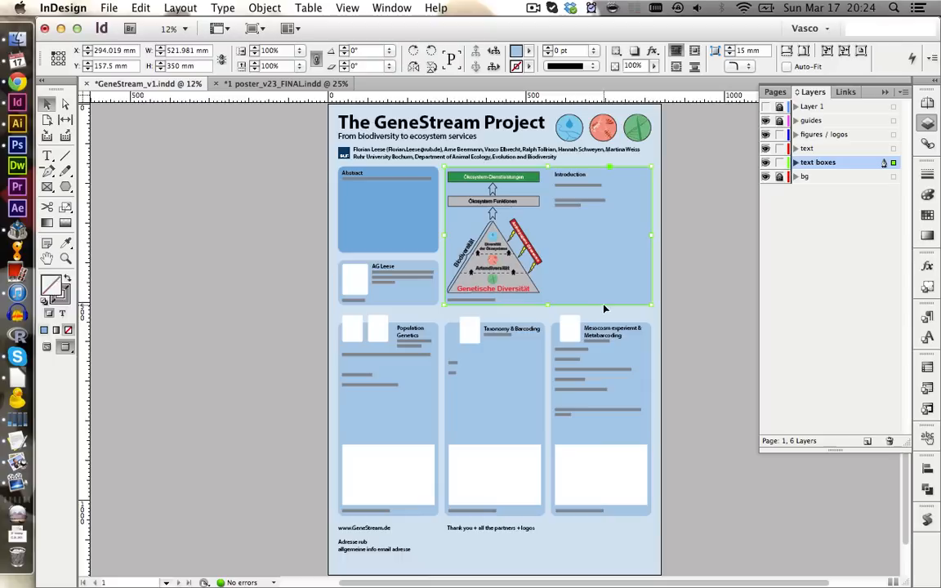